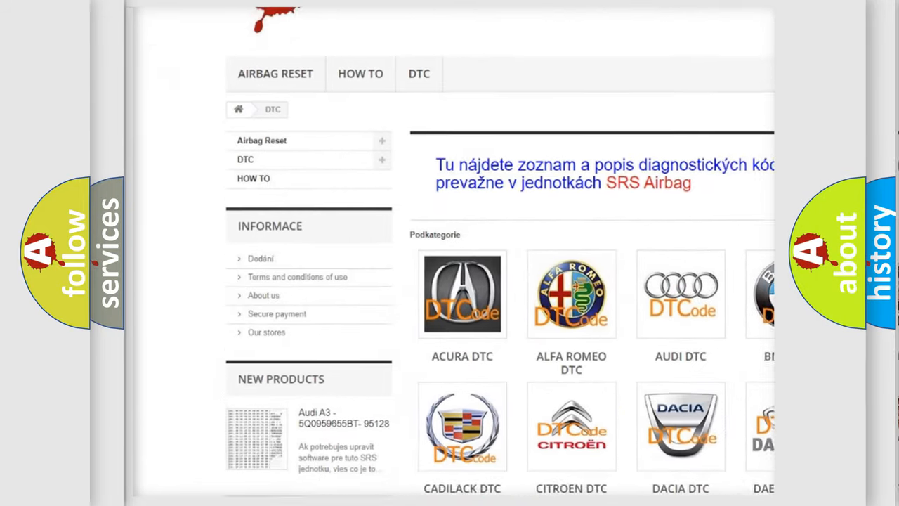
Scroll the DTC brand grid to the SATURN tile and browse its codes like B1352.
{"action": "scroll", "scroll_direction": "down", "scroll_amount": 3}
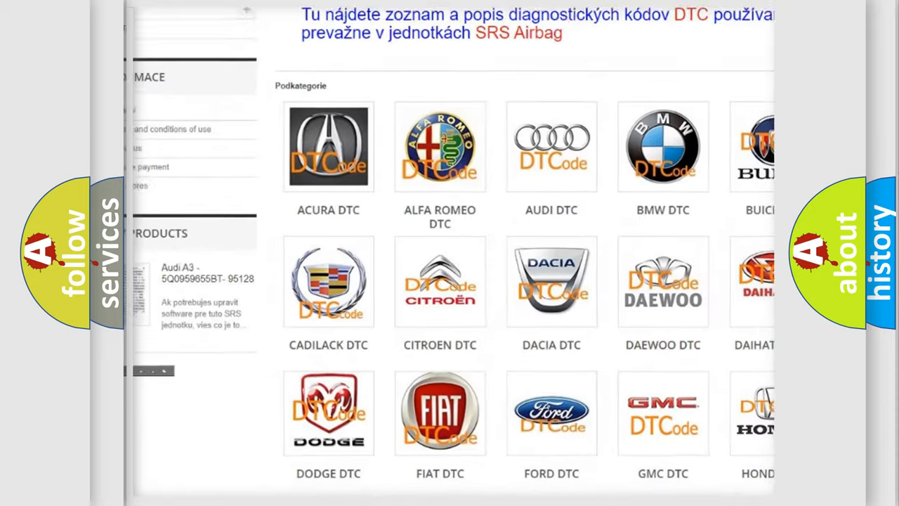
{"action": "scroll", "scroll_direction": "down", "scroll_amount": 3}
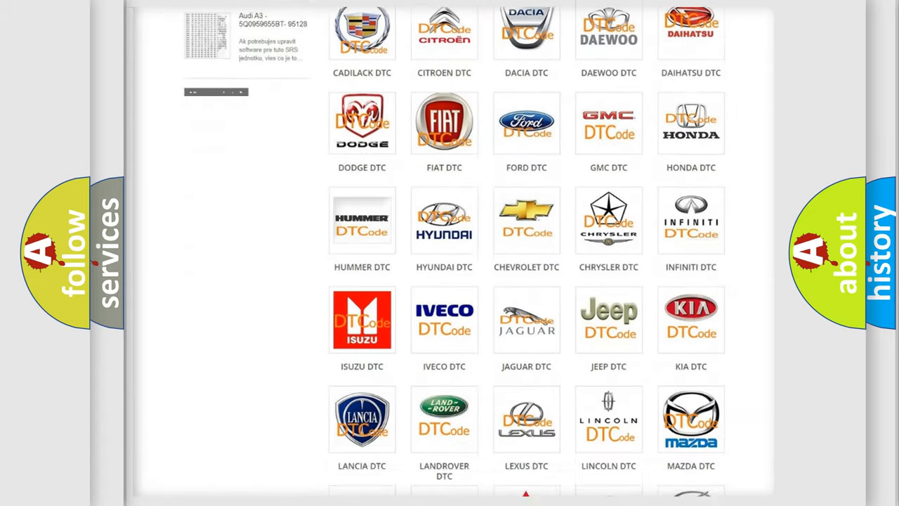
{"action": "scroll", "scroll_direction": "down", "scroll_amount": 3}
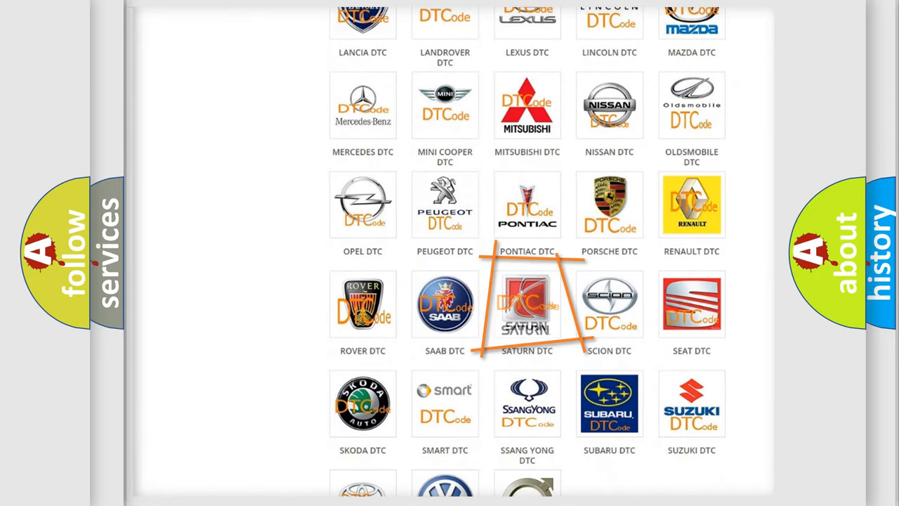
{"action": "left_click", "coordinate": [527, 304]}
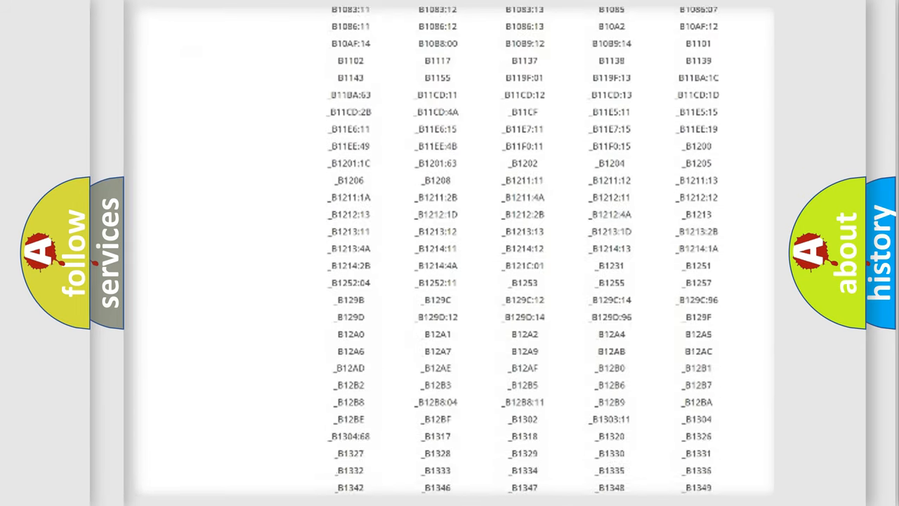
{"action": "scroll", "scroll_direction": "down", "scroll_amount": 3}
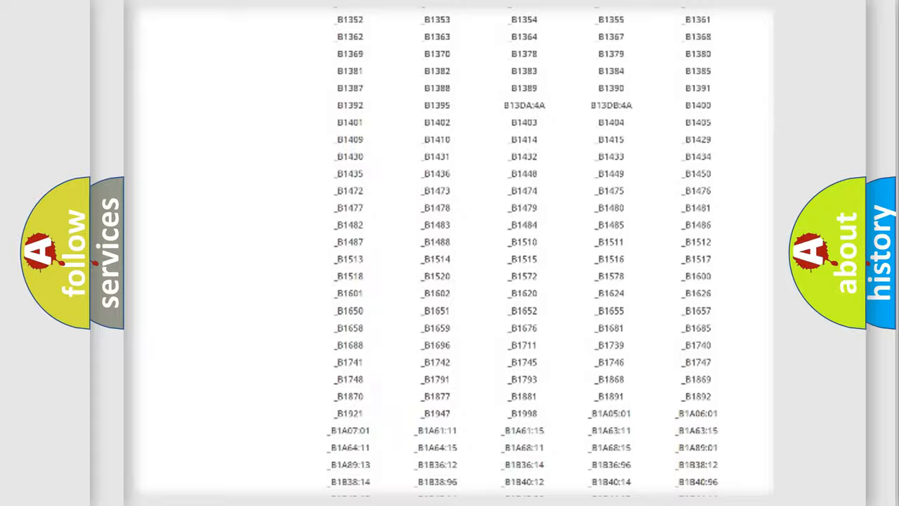